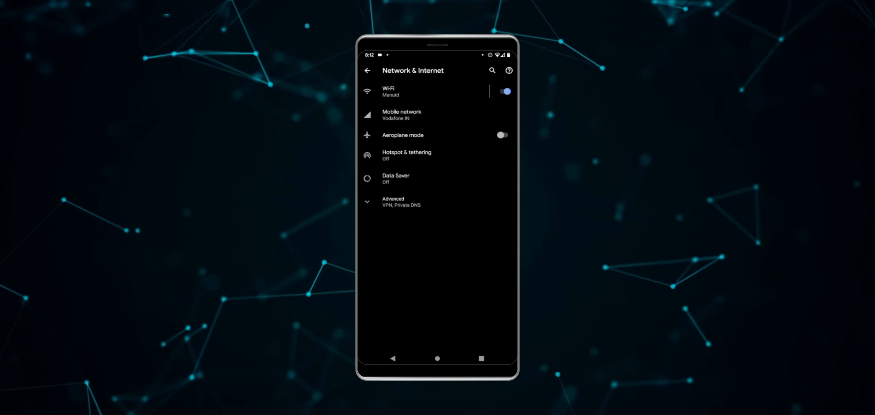
Go to Wi-Fi settings and show the Saved networks list containing Manutd
left_click(421, 91)
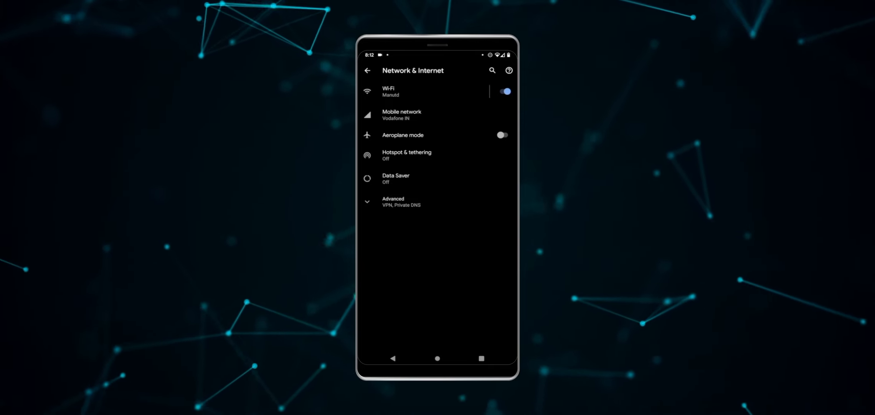
left_click(388, 91)
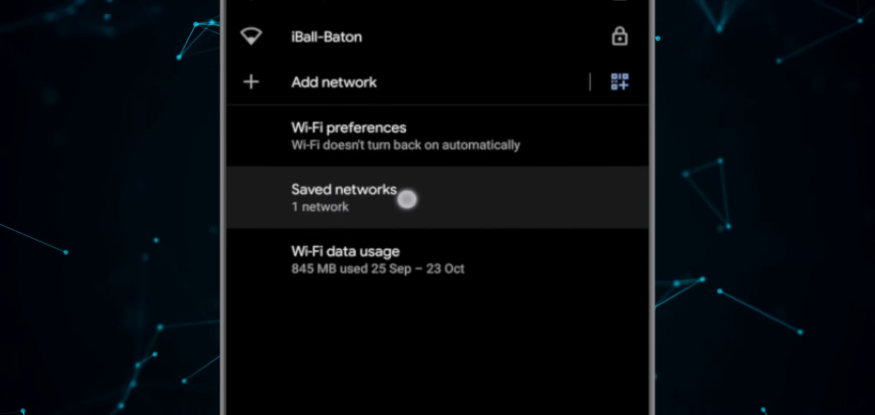
left_click(407, 207)
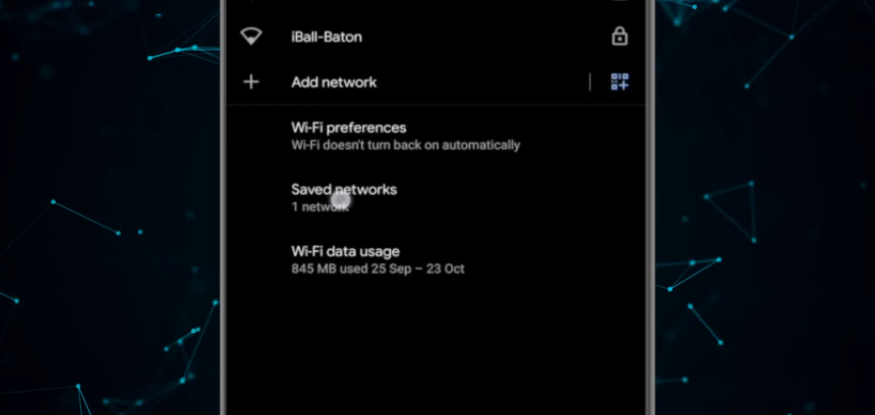
left_click(339, 194)
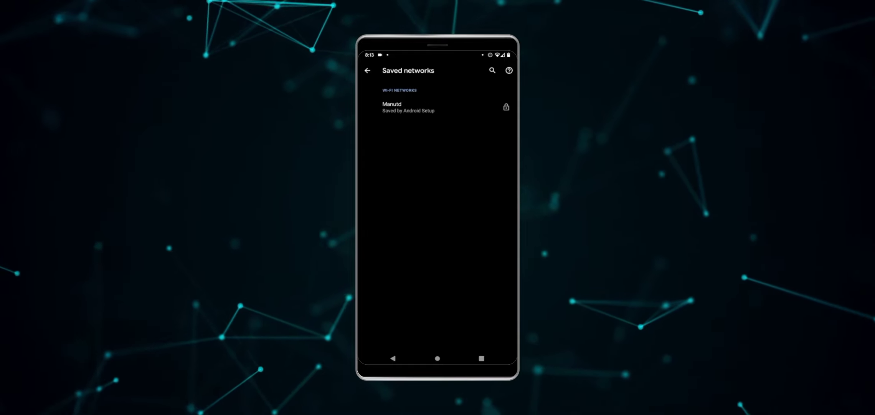
Share the Manutd network and verify identity to reveal its QR code and password
left_click(391, 107)
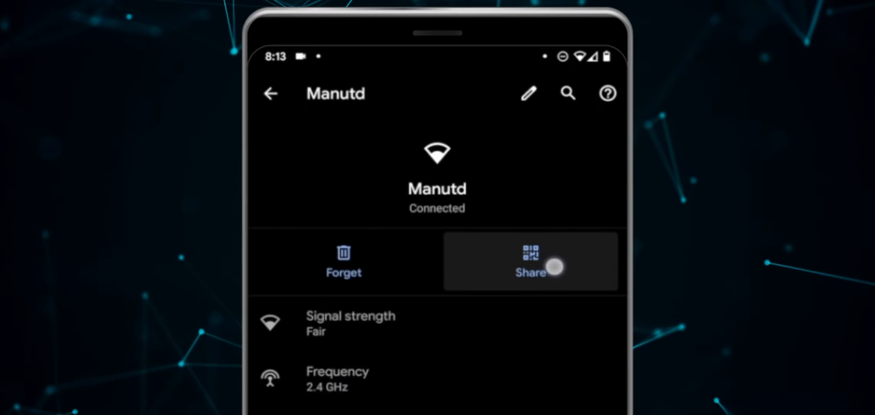
left_click(528, 262)
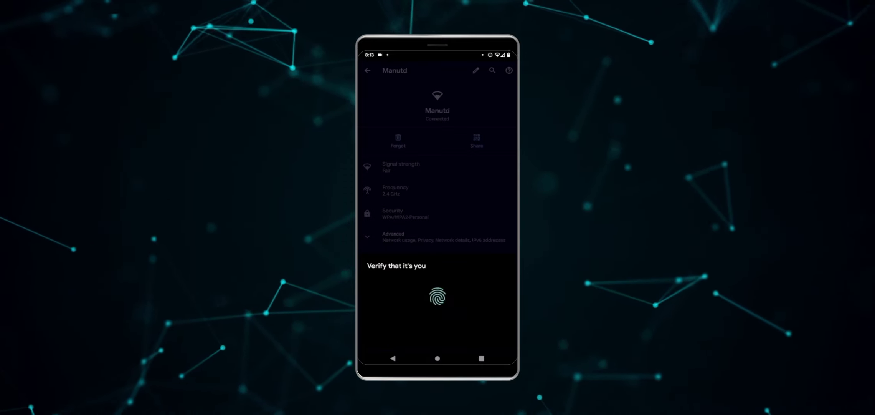
left_click(438, 297)
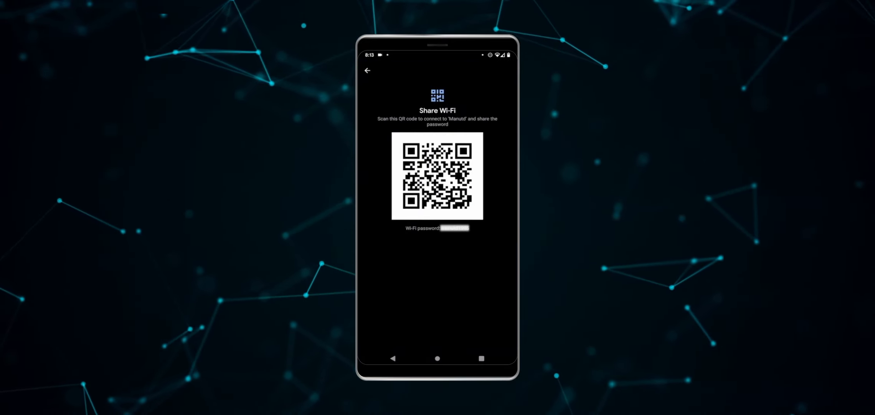